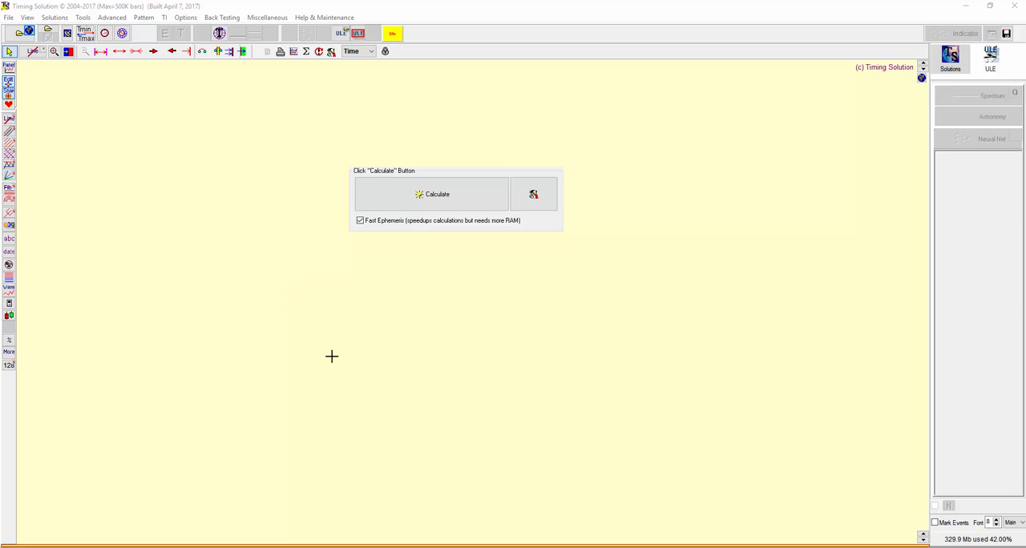
mouse_move(280, 276)
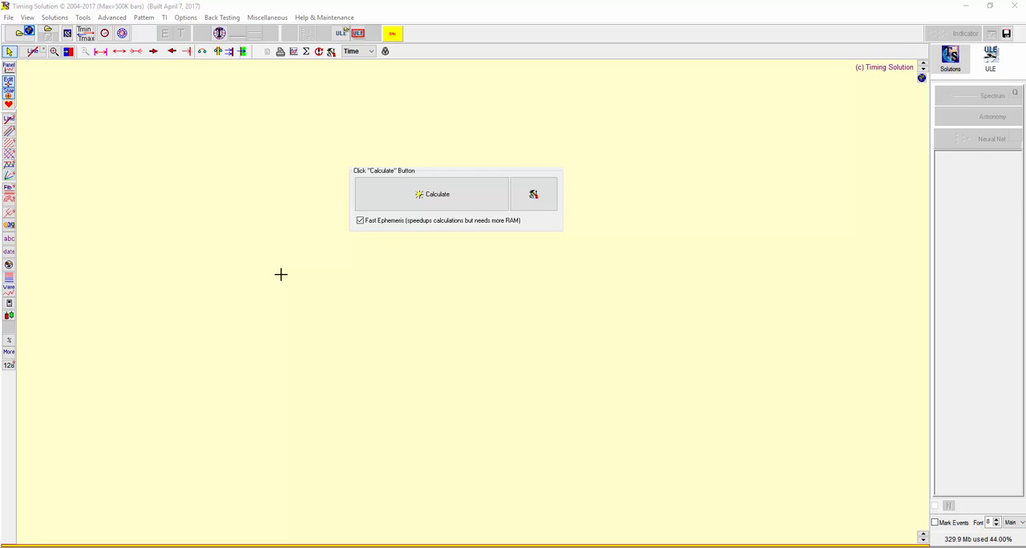
mouse_move(260, 266)
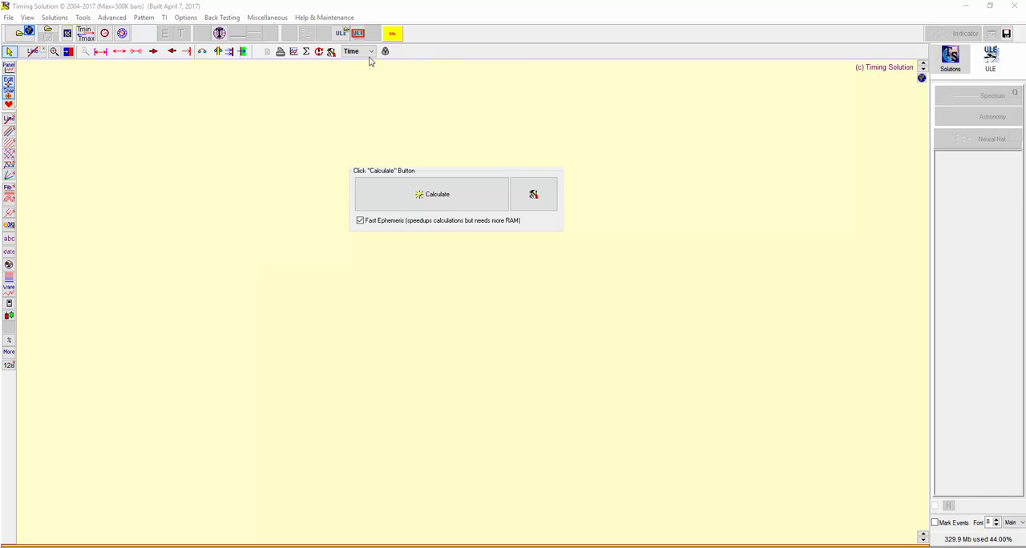
Load EURUSD30.csv price history, accepting the time zone and automatic trading days and hours.
click(26, 32)
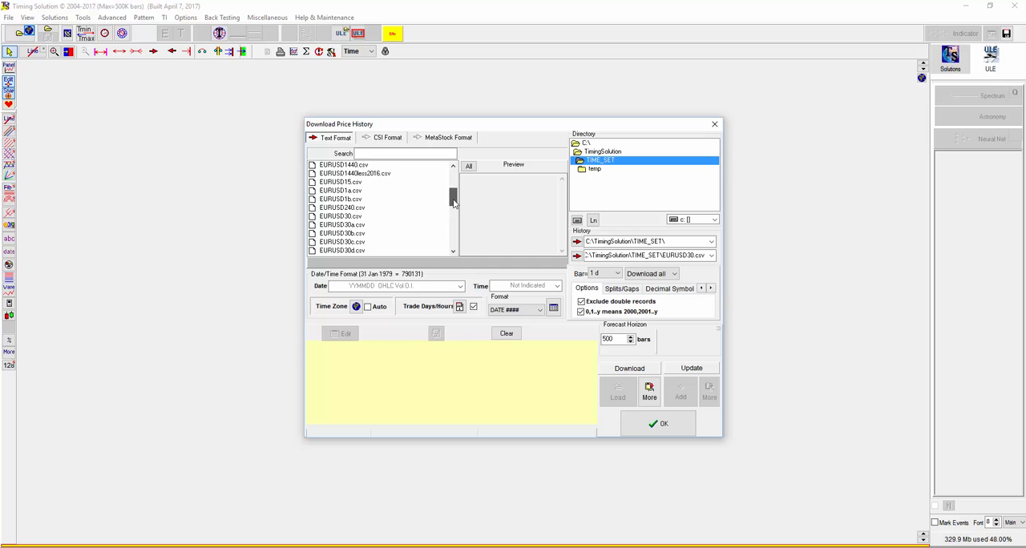
click(339, 216)
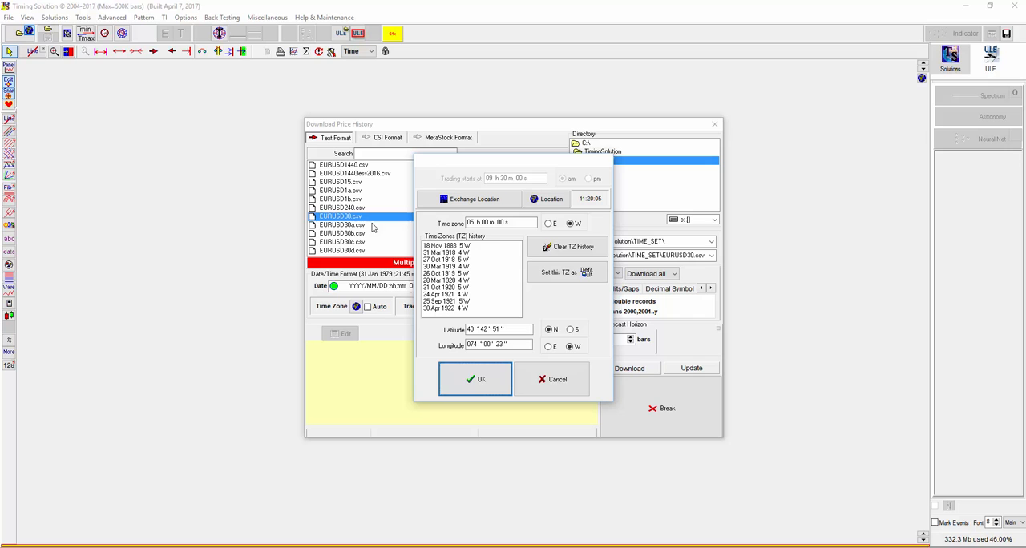
click(474, 378)
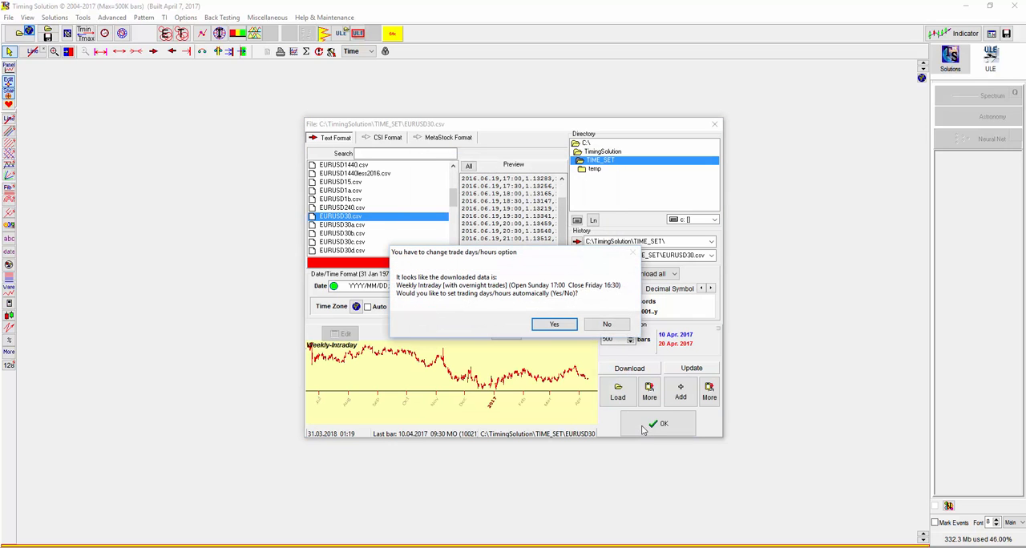
click(554, 323)
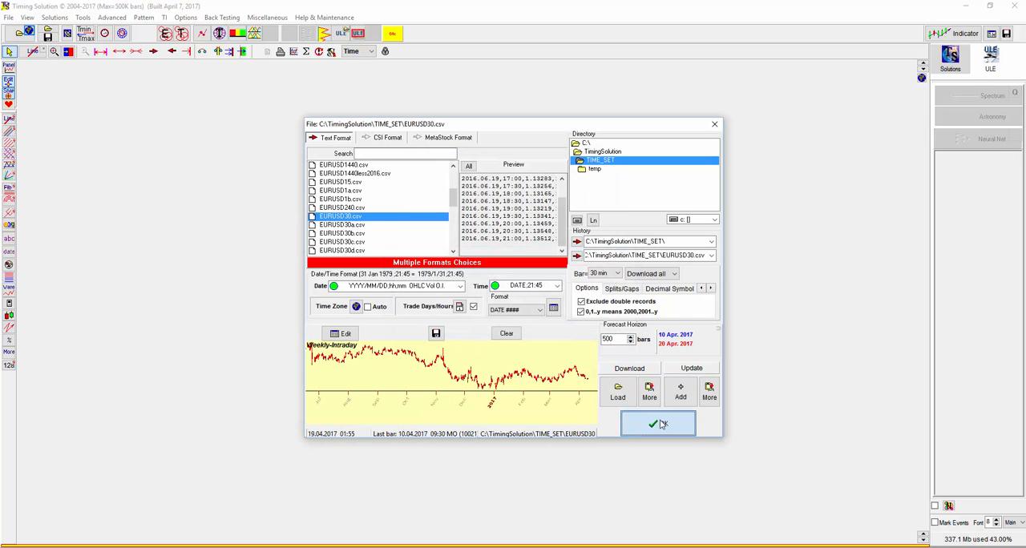
Confirm the download so the EURUSD 30-minute chart fills the main window.
click(657, 423)
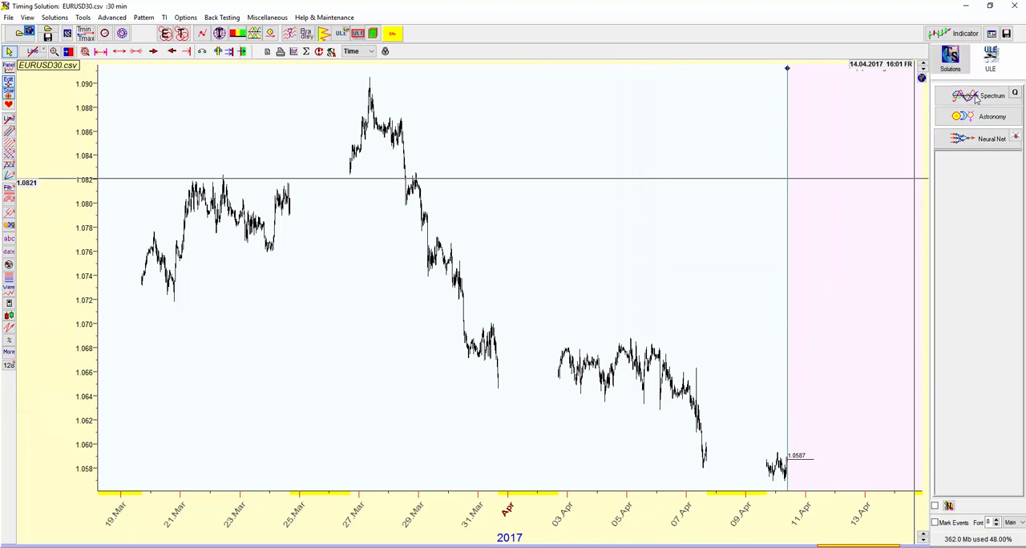
Start the Spectrum Analyzer on the EURUSD chart, dismissing the focus error message.
click(992, 96)
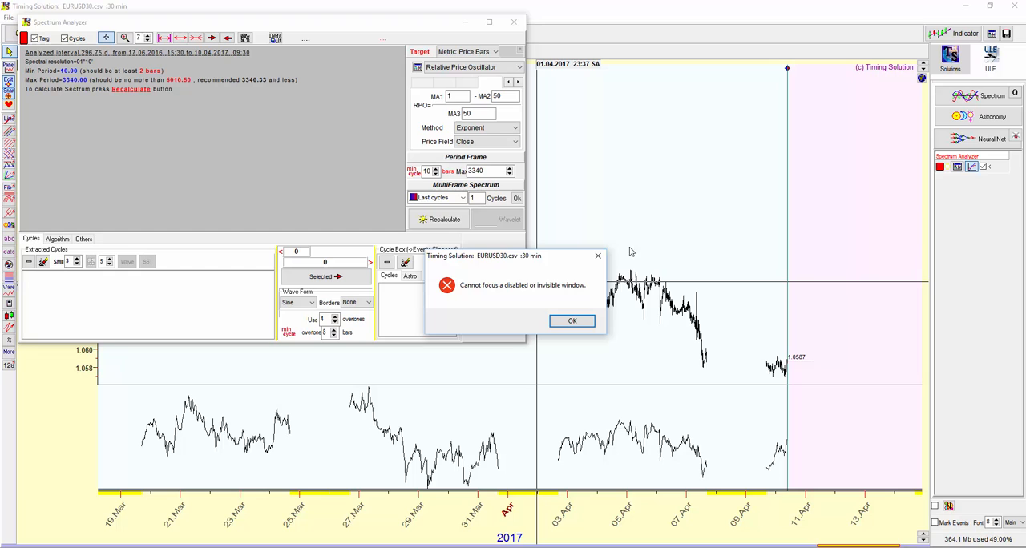
click(570, 320)
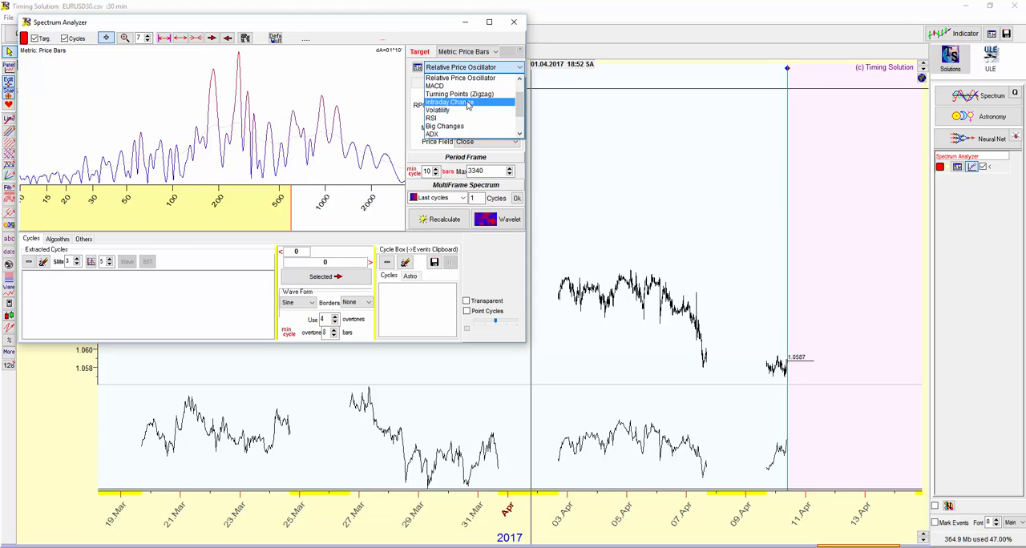
Set the spectrum target to Intraday Change and recalculate the spectrum.
click(449, 103)
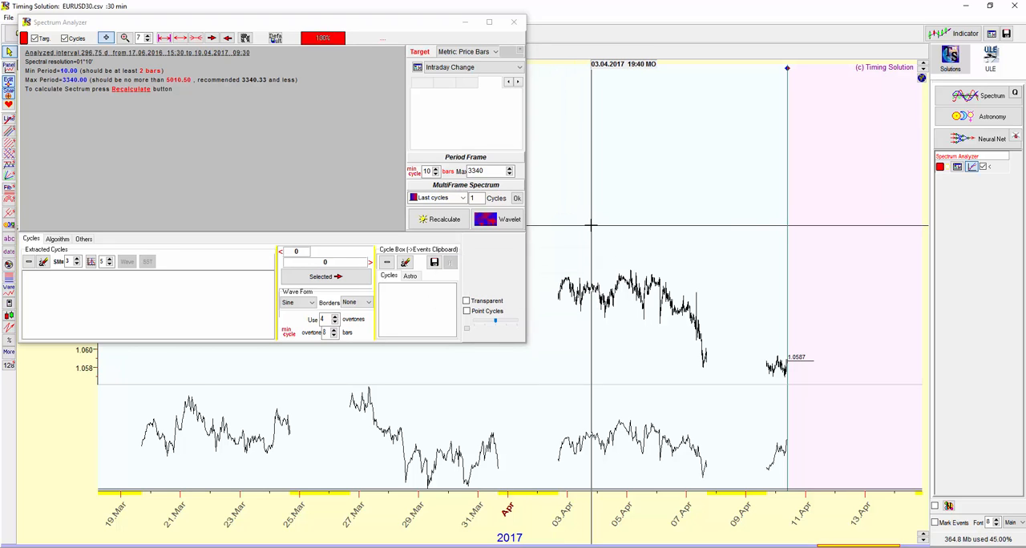
click(439, 218)
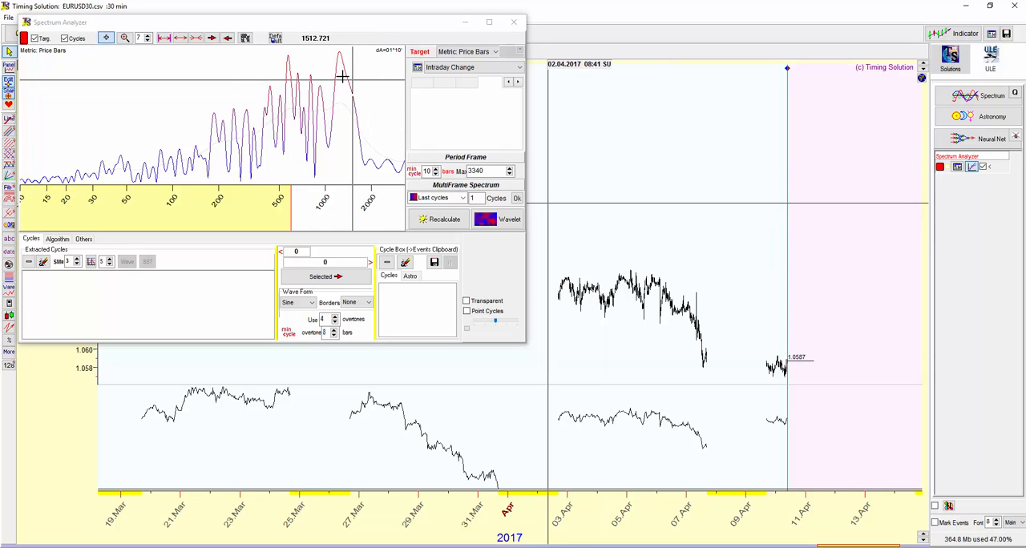
mouse_move(340, 61)
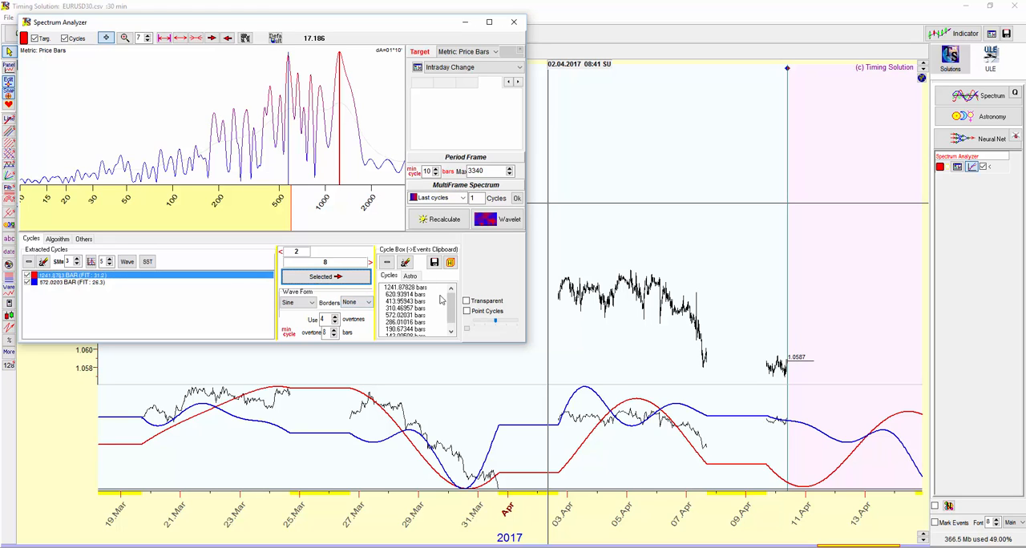
click(72, 282)
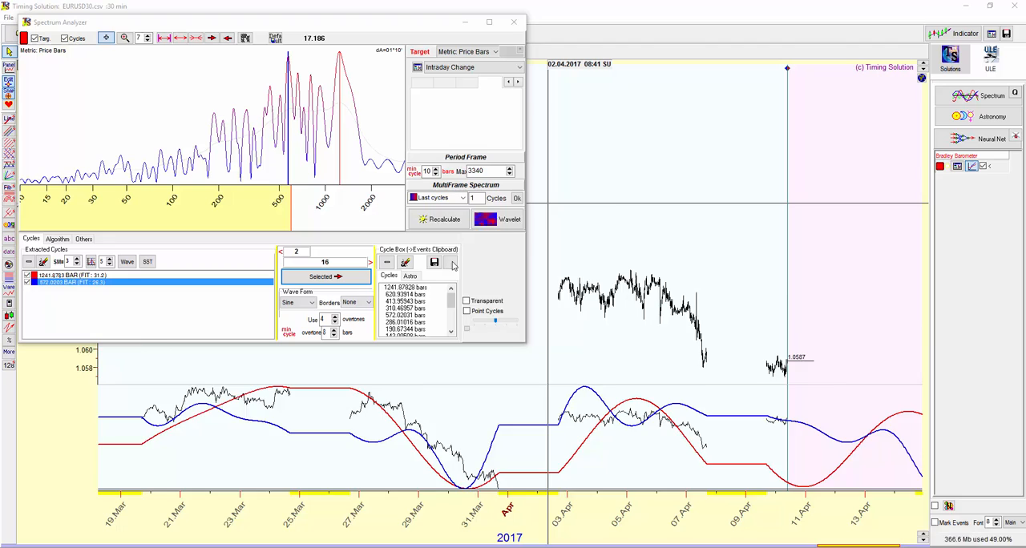
Turn the extracted cycles into a Harmonic Box with its projection wave beneath the chart.
click(444, 218)
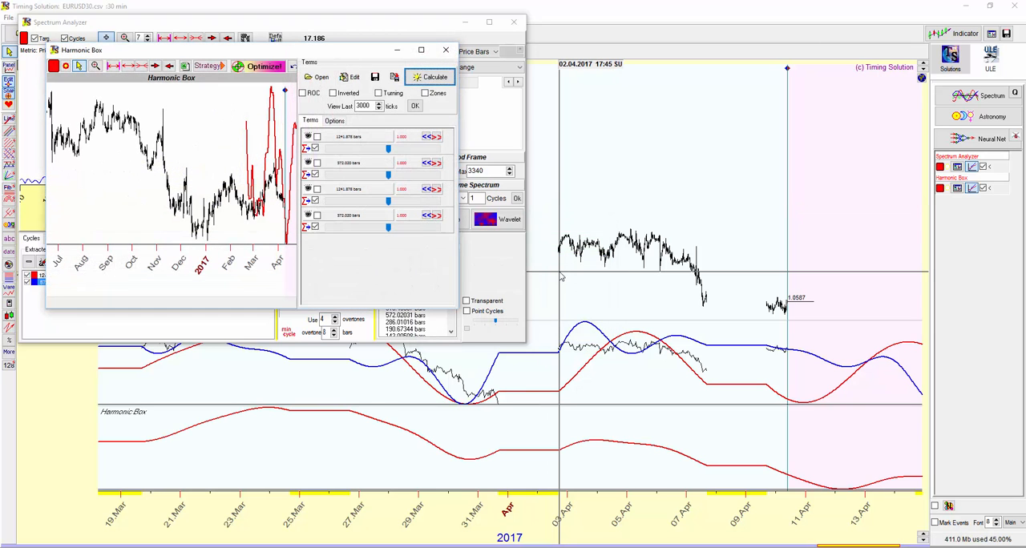
mouse_move(591, 239)
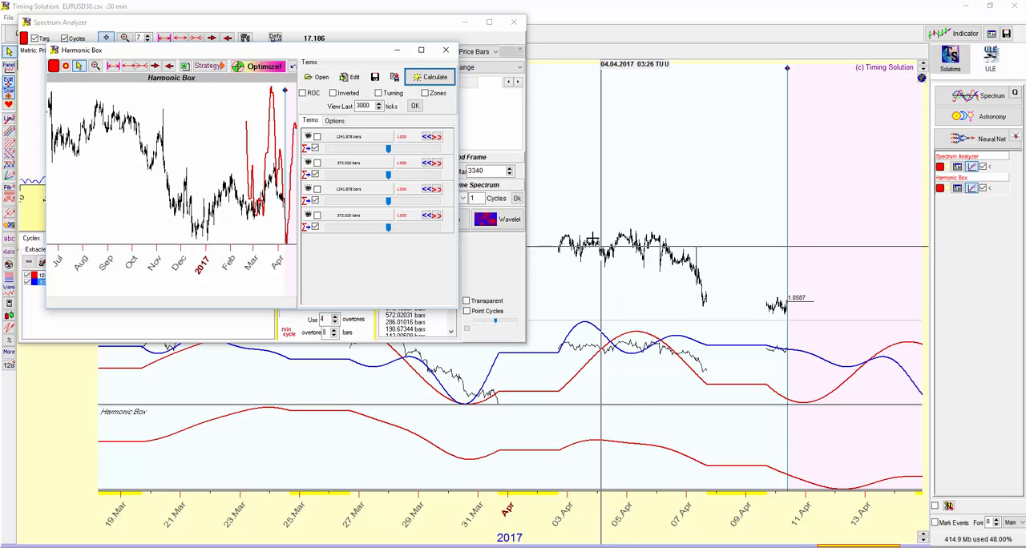
mouse_move(590, 238)
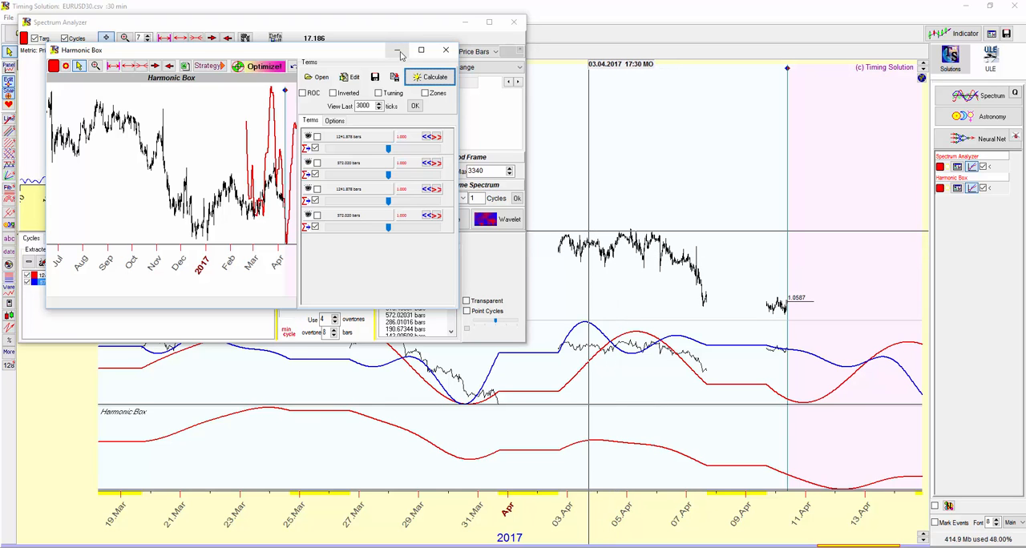